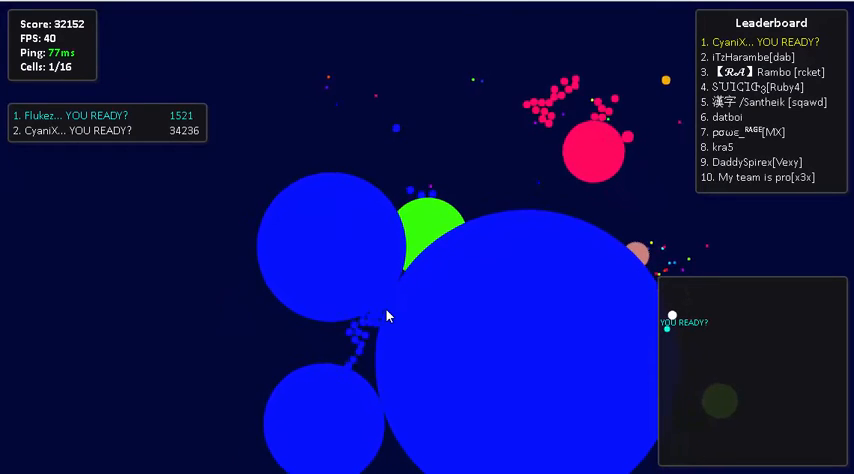
{"action": "mouse_move", "coordinate": [375, 343]}
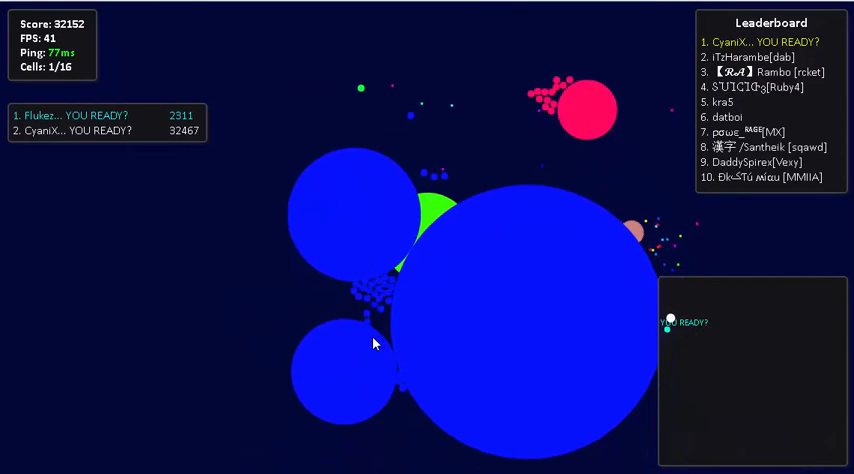